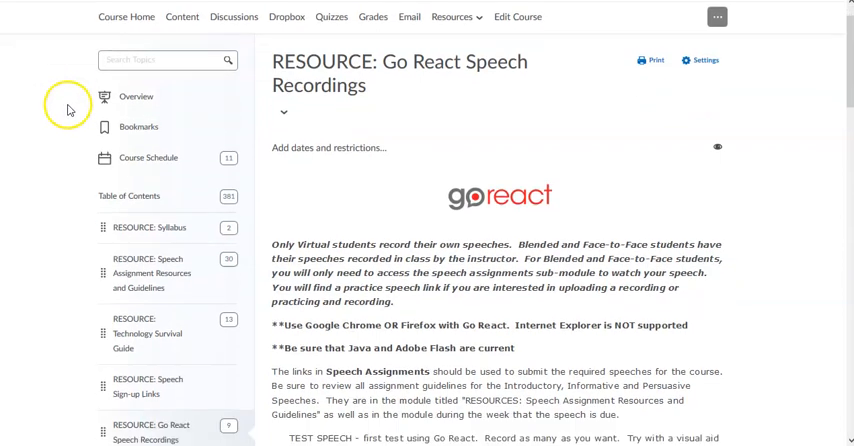
Scroll to Speech Assignments and open the Practice Recording (Blended spring 2020) link.
scroll("down", 3)
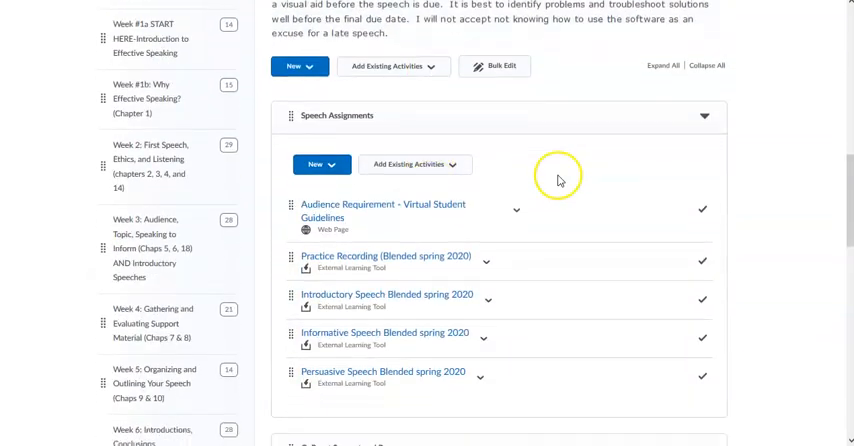
scroll("down", 3)
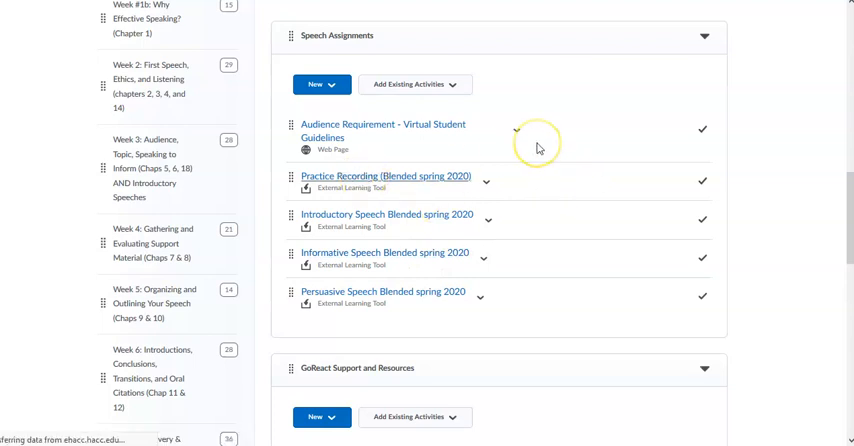
left_click(386, 176)
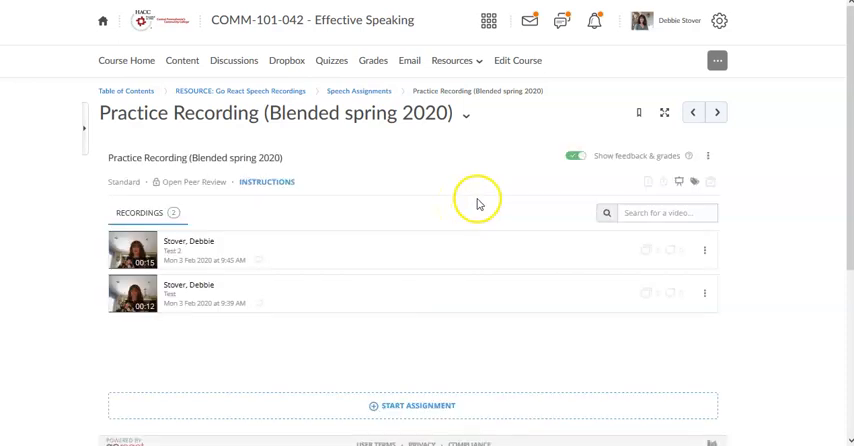
mouse_move(462, 378)
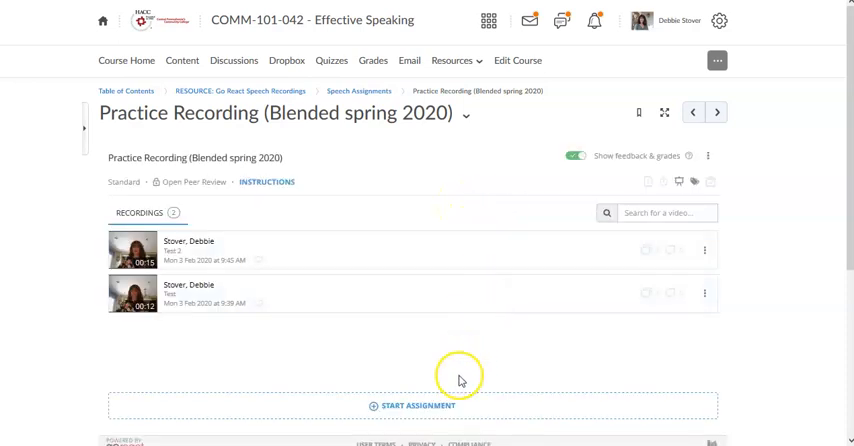
mouse_move(456, 388)
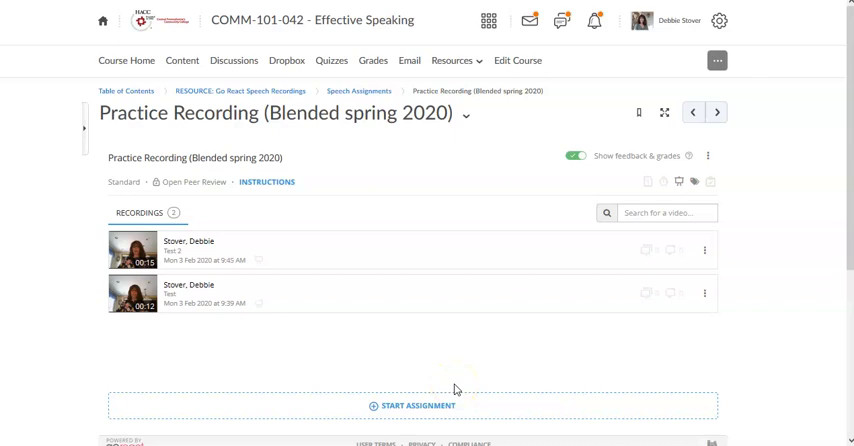
left_click(416, 404)
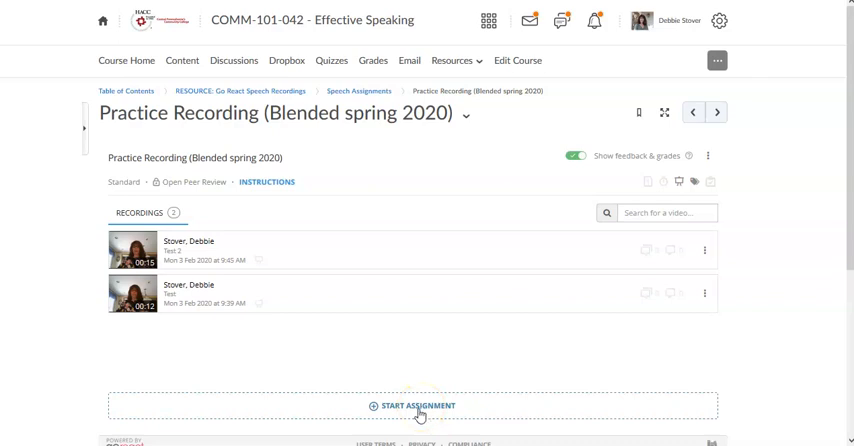
Start a new recording titled 'Test with visual aid', add the suggested presenter, and choose Add PDF Slides.
left_click(416, 404)
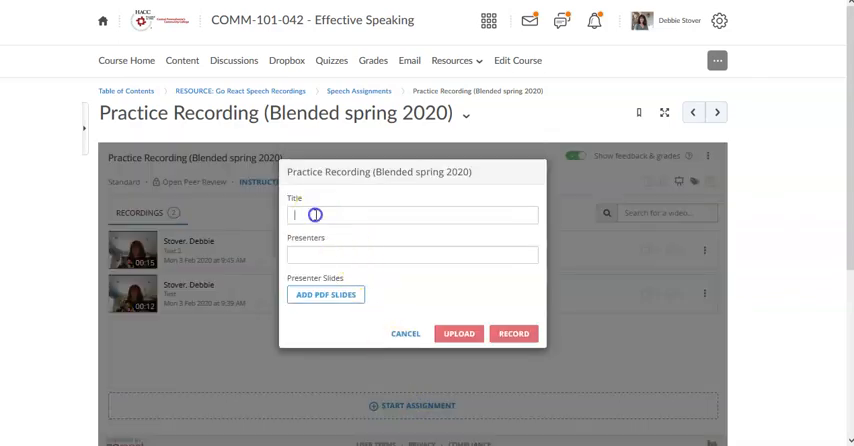
type("1")
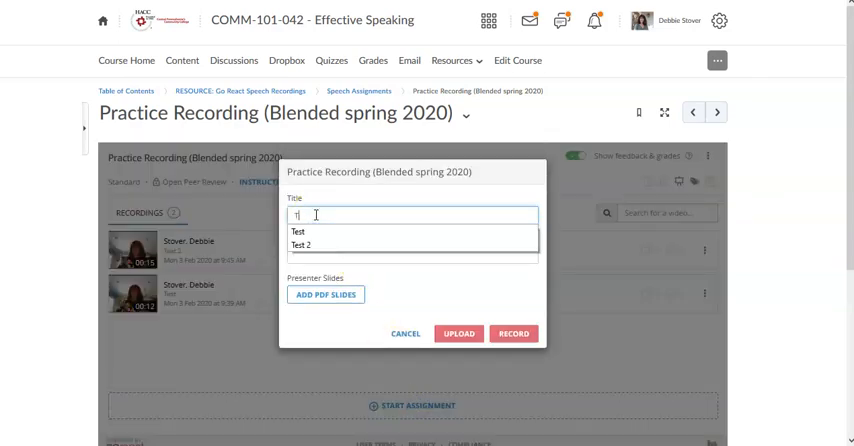
type("Test with visual aid")
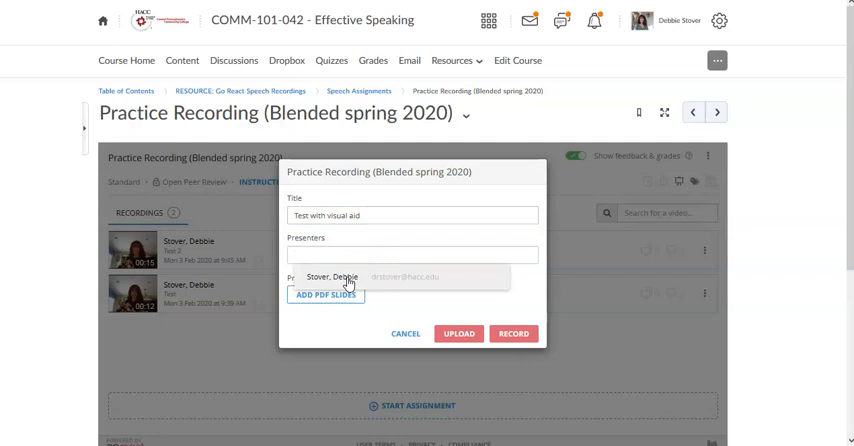
left_click(330, 276)
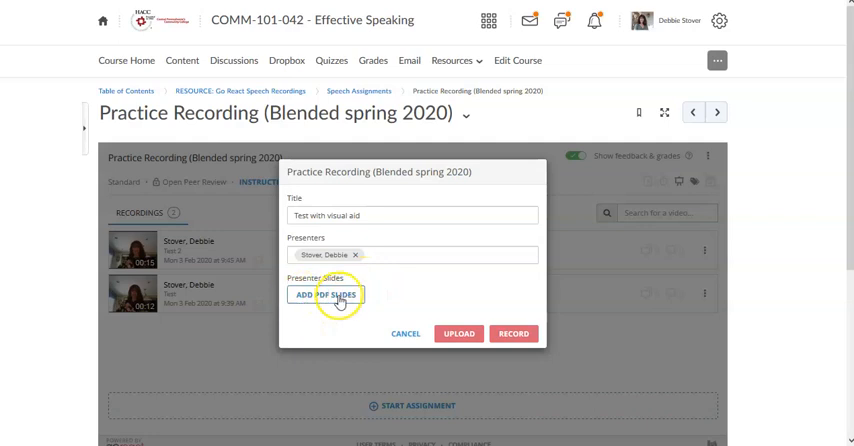
left_click(326, 294)
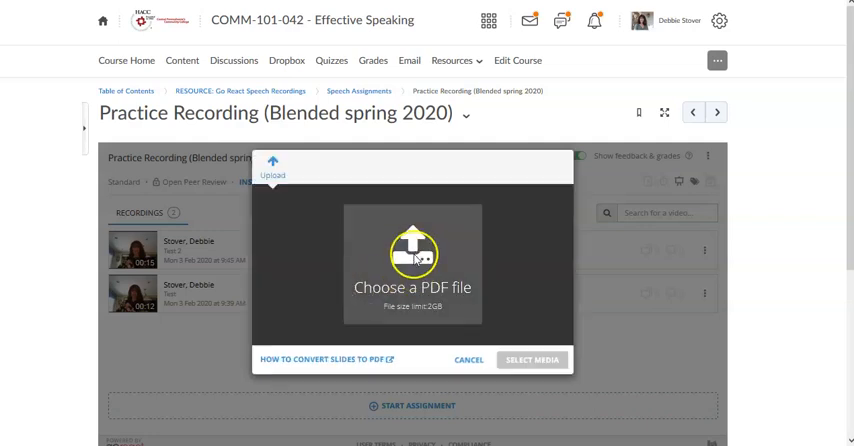
Browse the computer for a PDF and navigate to the USB Drive folder.
left_click(412, 264)
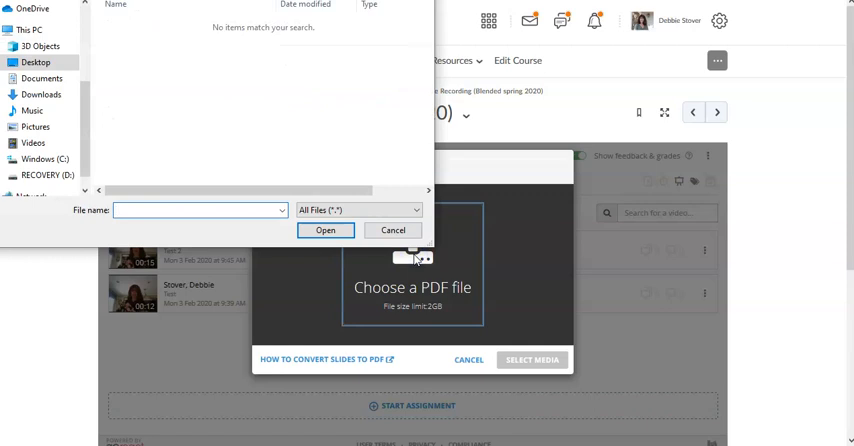
left_click(40, 78)
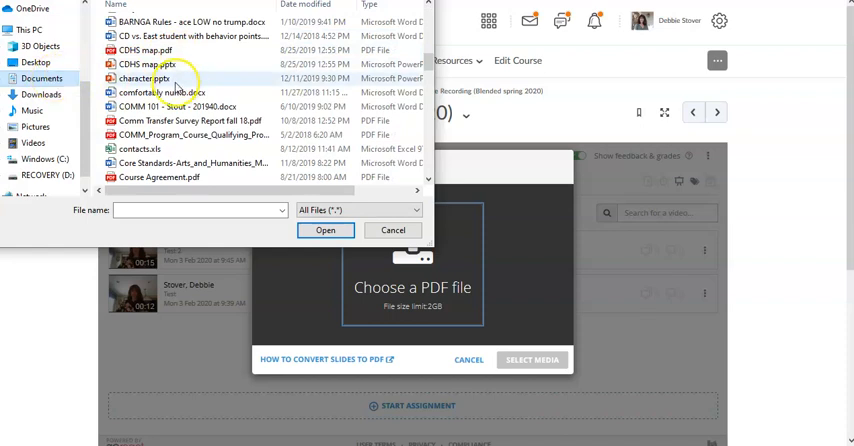
scroll("up", 3)
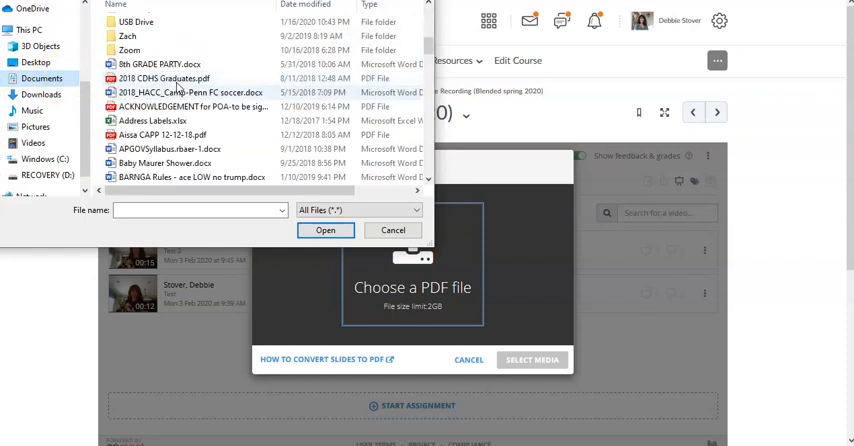
left_click(40, 80)
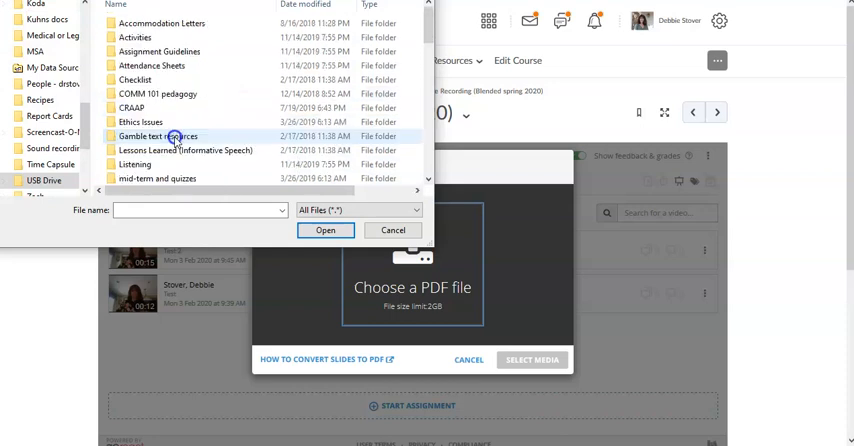
Select 'Power Point - top 10 to be successful.pdf' and confirm it for upload.
scroll("down", 3)
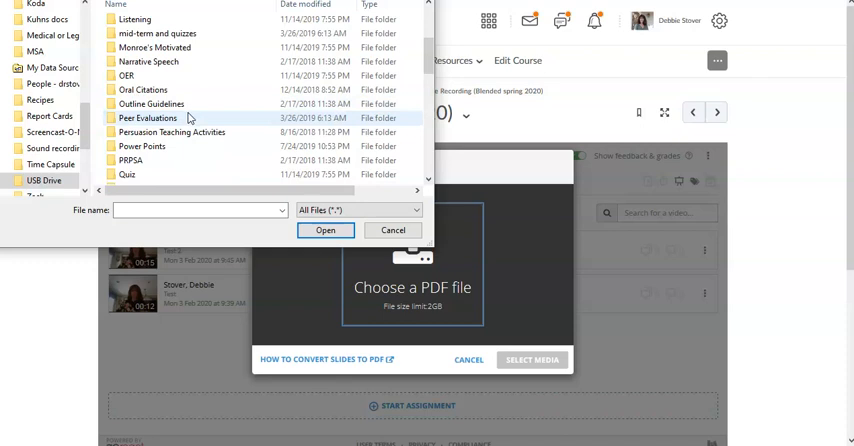
scroll("down", 3)
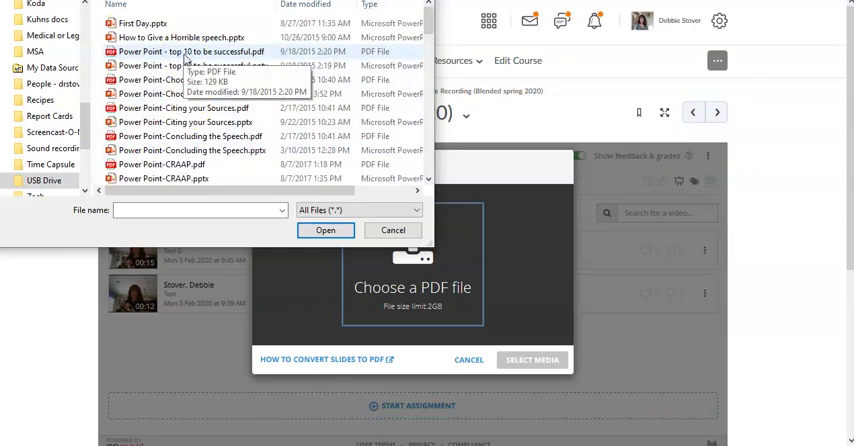
left_click(180, 52)
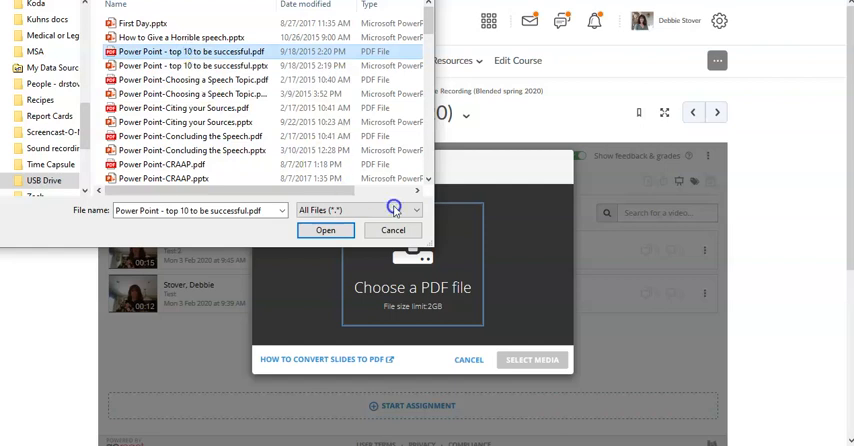
left_click(326, 230)
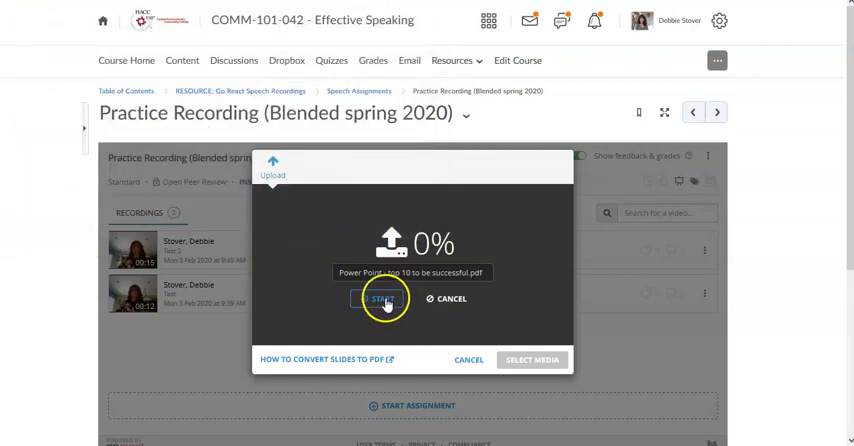
Attach the uploaded PDF as the presenter slides for 'Test with visual aid'.
left_click(382, 298)
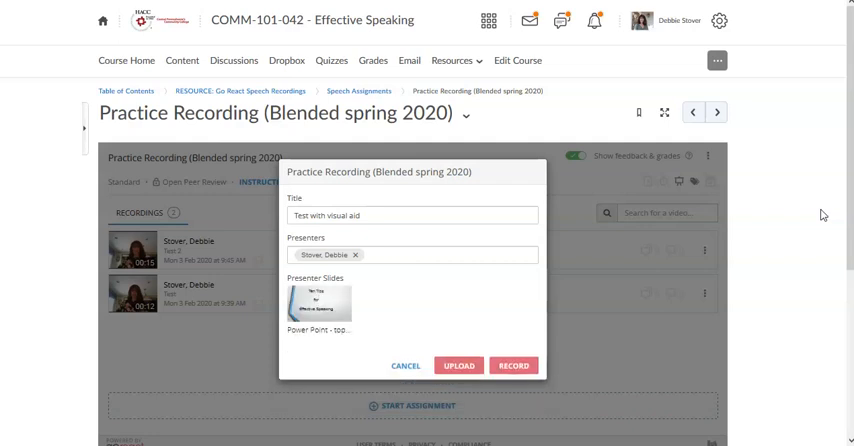
mouse_move(792, 238)
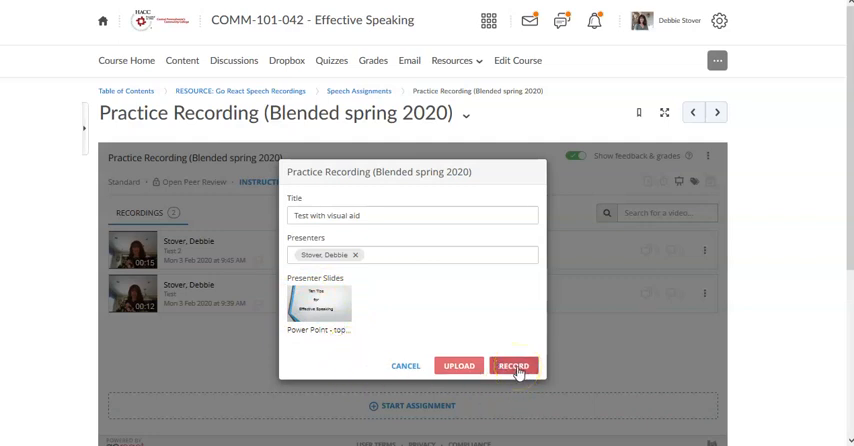
Enter the recording studio and allow the site to use the camera and microphone.
left_click(512, 364)
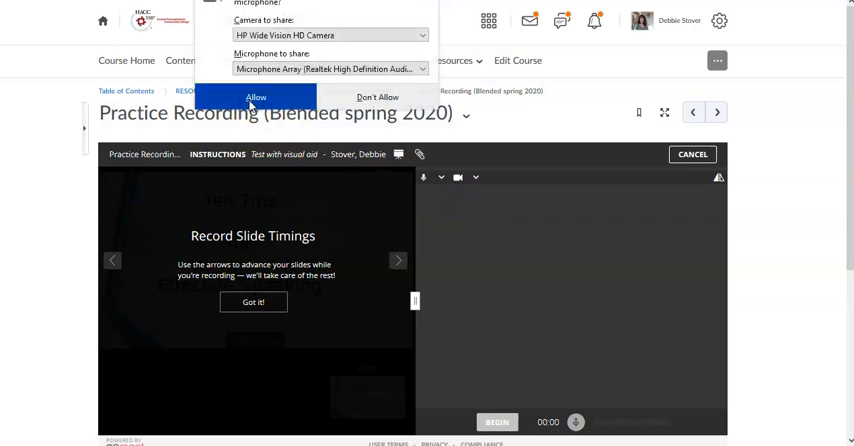
left_click(256, 96)
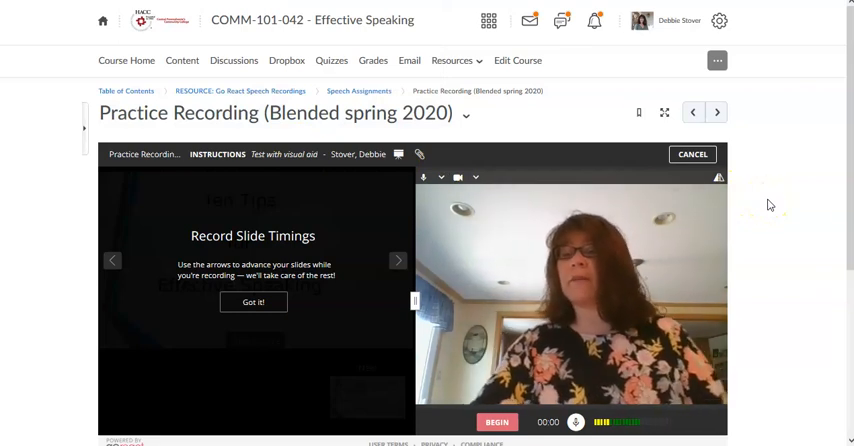
mouse_move(792, 196)
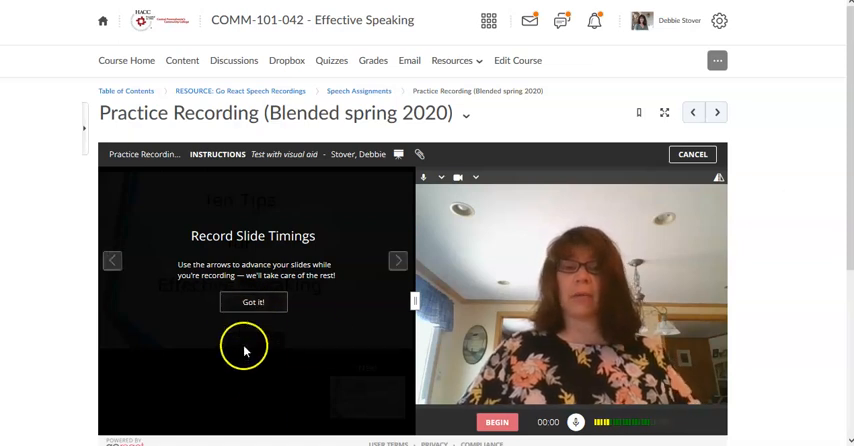
mouse_move(208, 276)
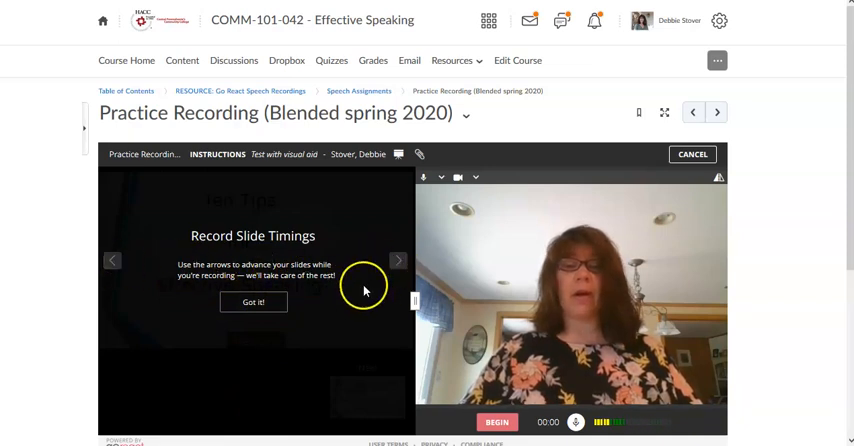
Dismiss the slide timing tip, preview slides 2 and 3, then return to slide 1.
left_click(252, 302)
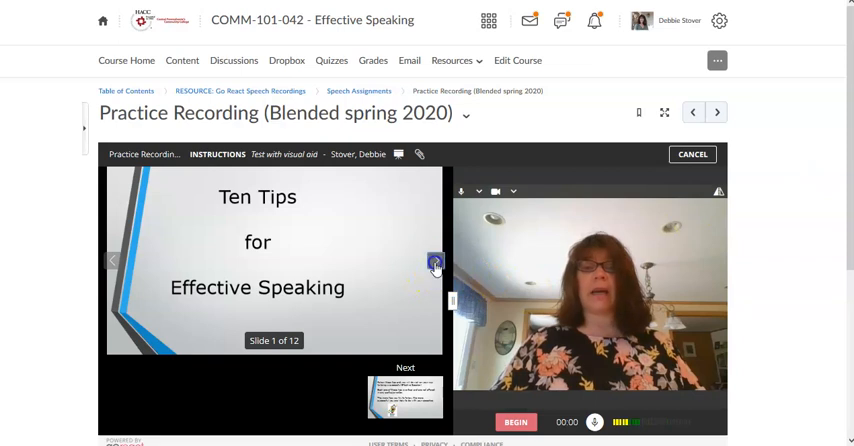
left_click(436, 262)
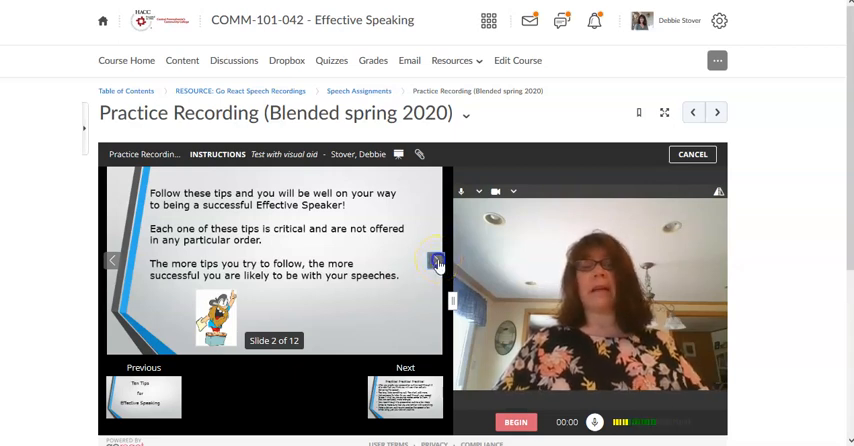
left_click(436, 262)
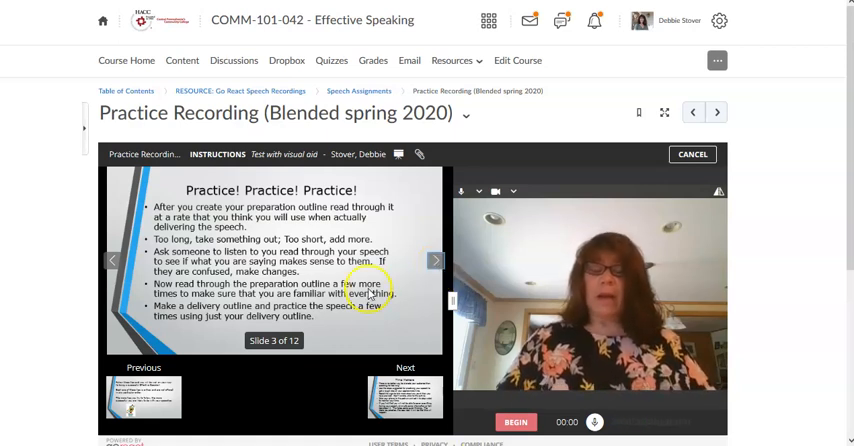
left_click(112, 260)
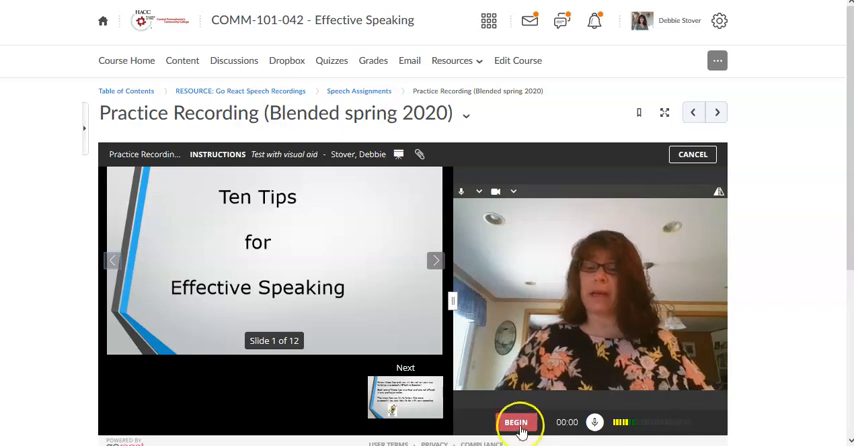
Begin recording, advance a slide during the take, then finish and save it.
left_click(516, 420)
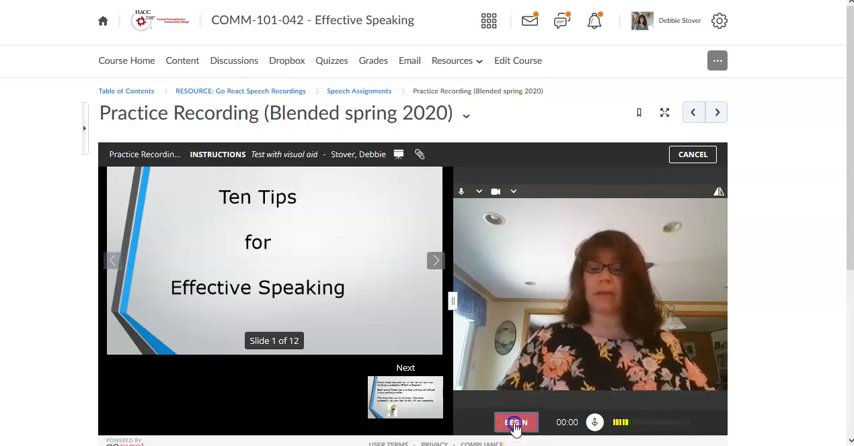
left_click(516, 420)
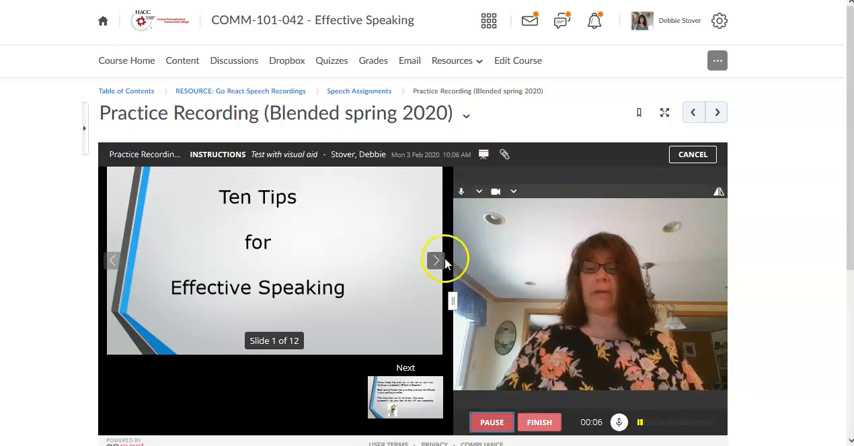
left_click(436, 260)
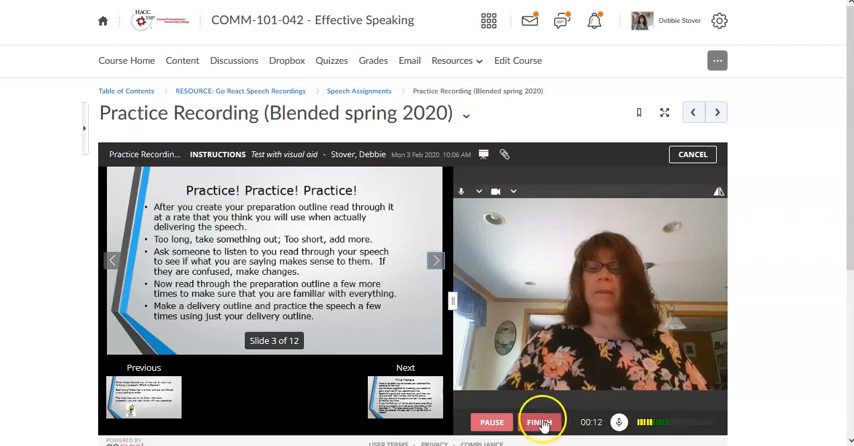
left_click(540, 420)
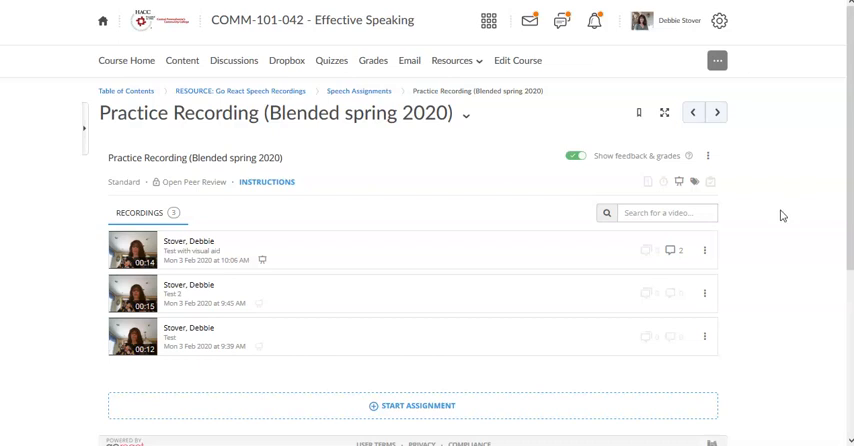
mouse_move(176, 260)
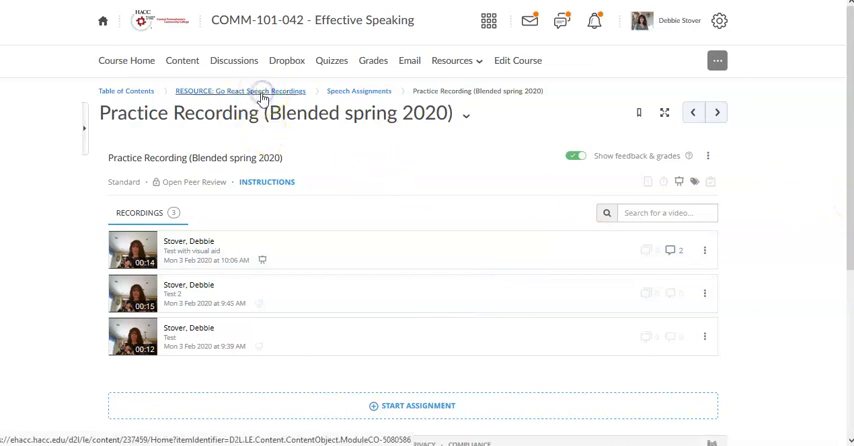
mouse_move(748, 156)
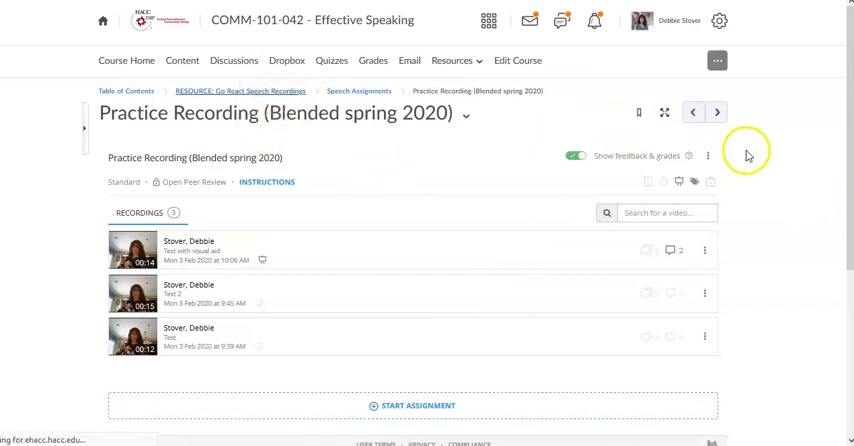
Return to the RESOURCE: Go React Speech Recordings page via the breadcrumb.
left_click(240, 92)
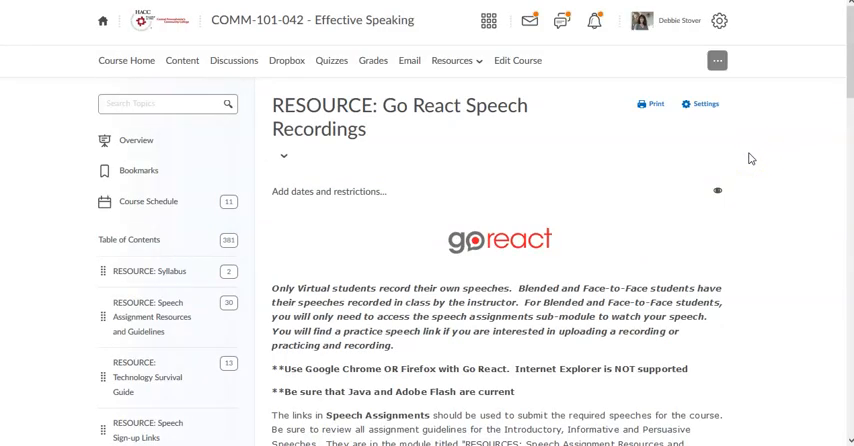
mouse_move(774, 148)
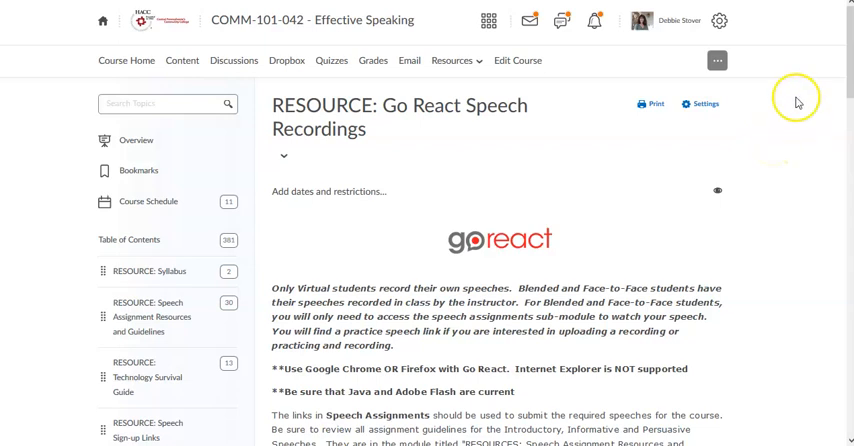
mouse_move(790, 104)
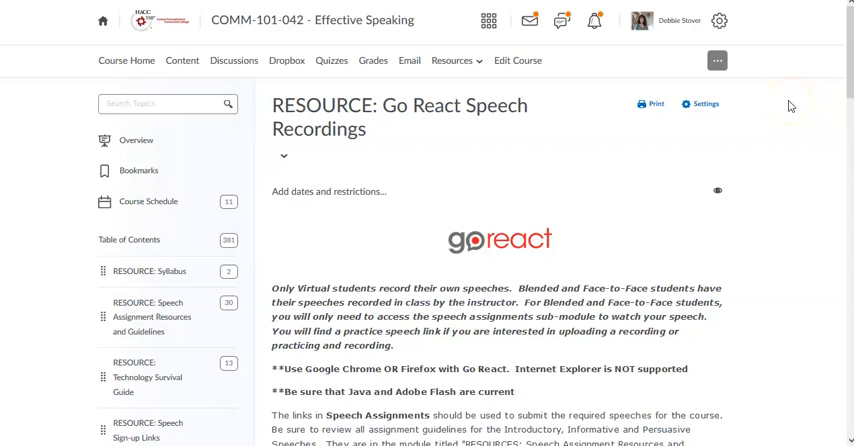
mouse_move(796, 80)
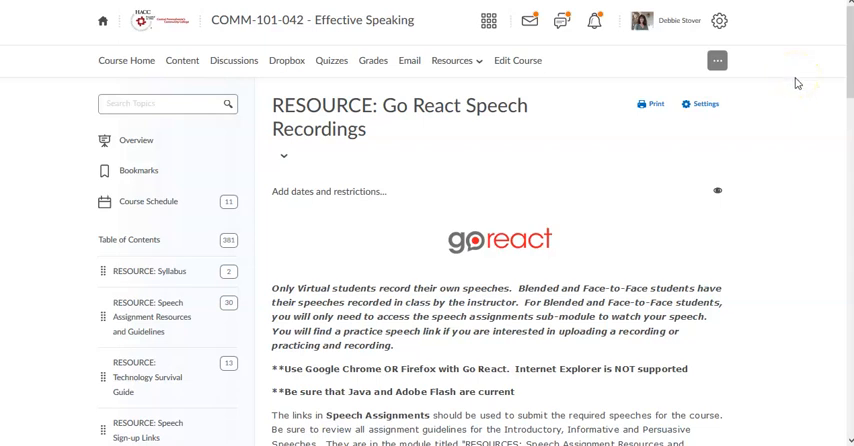
mouse_move(796, 88)
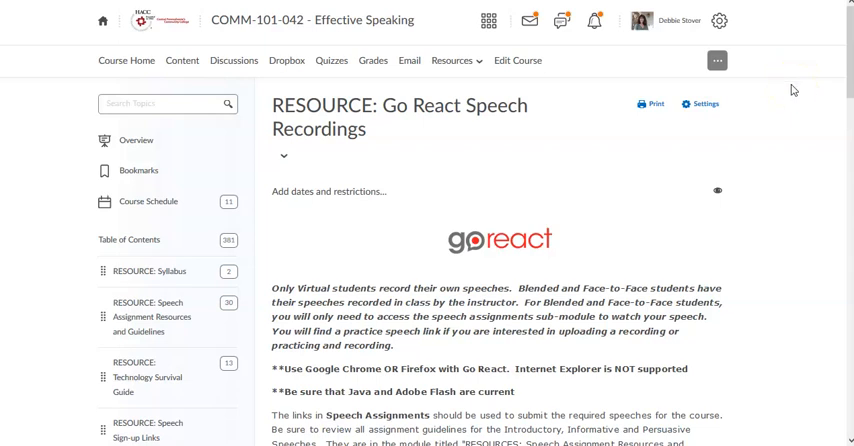